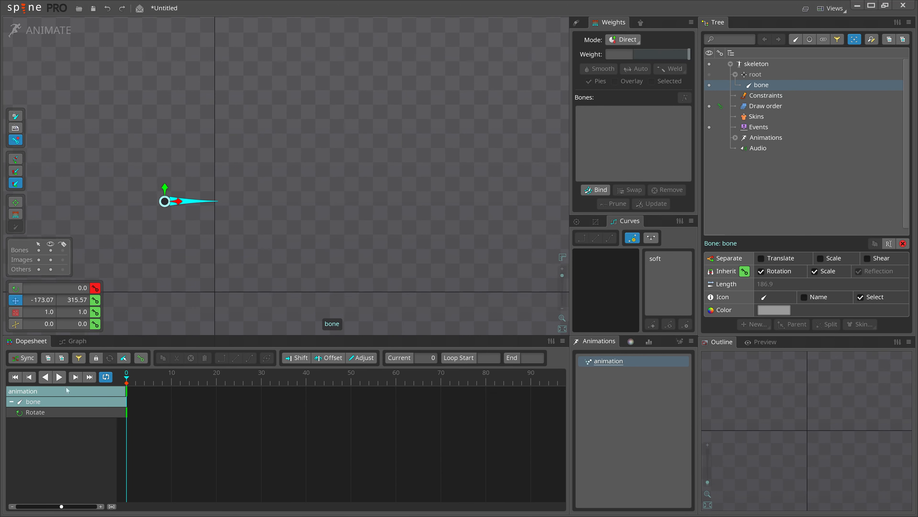
# Key the ~70° pose at frames 10 and 20 and paste the 0° rest key at frame 30
pyautogui.click(172, 373)
pyautogui.write('70.123')
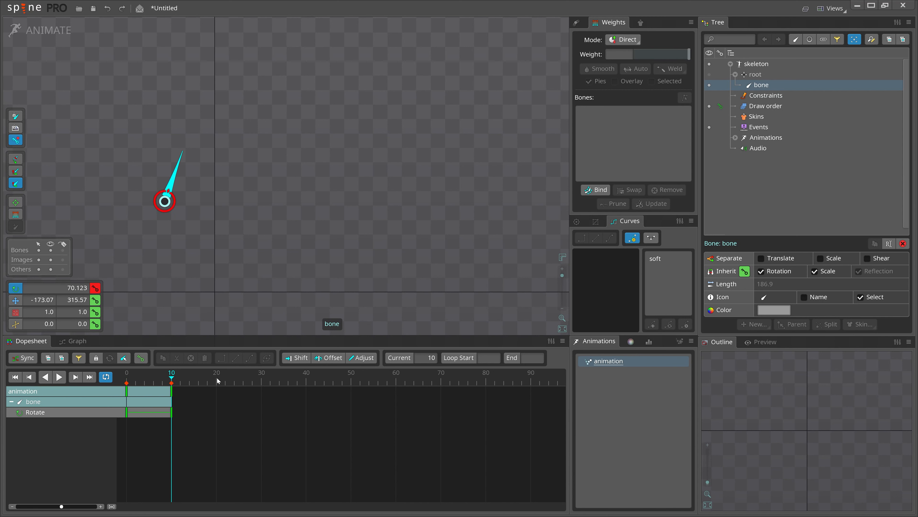
pyautogui.click(216, 373)
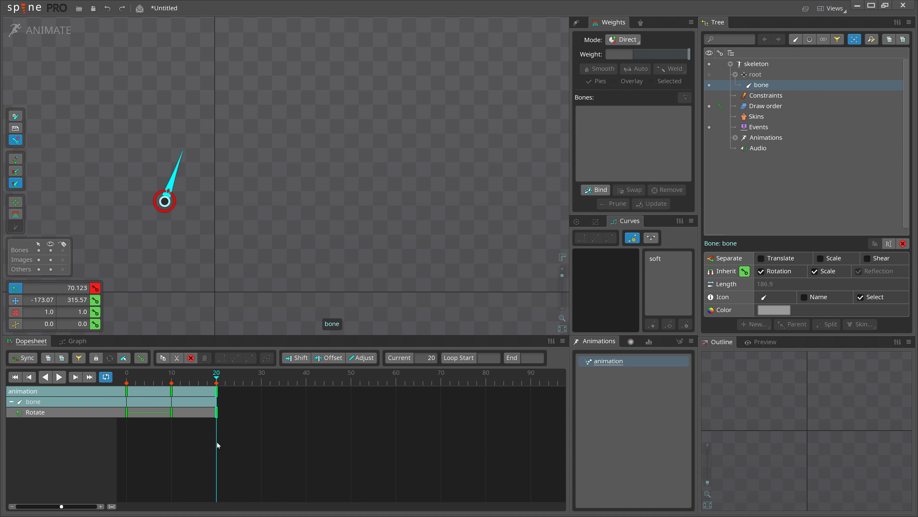
pyautogui.moveTo(183, 422)
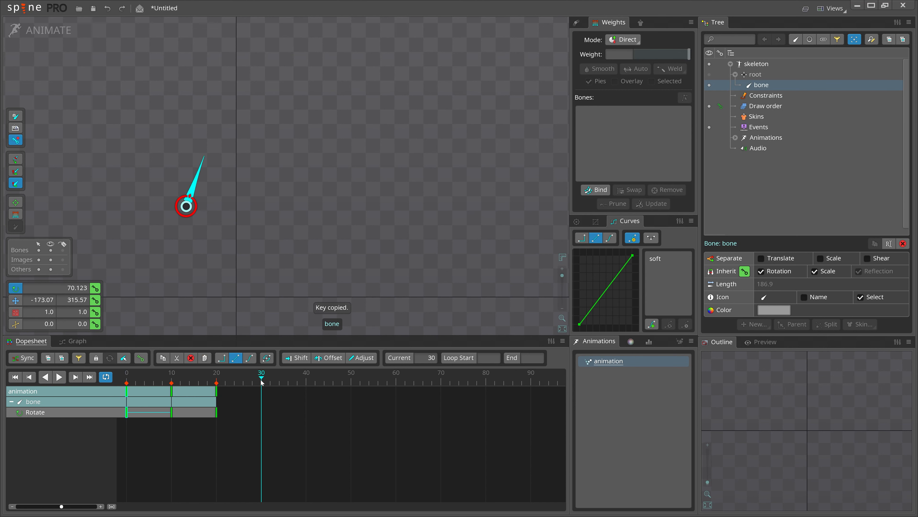
pyautogui.press('ctrl+v')
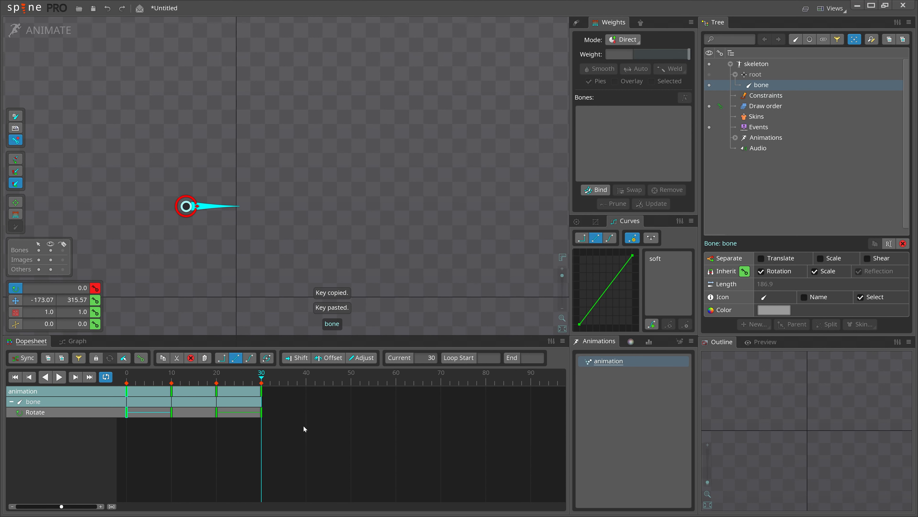
pyautogui.click(171, 381)
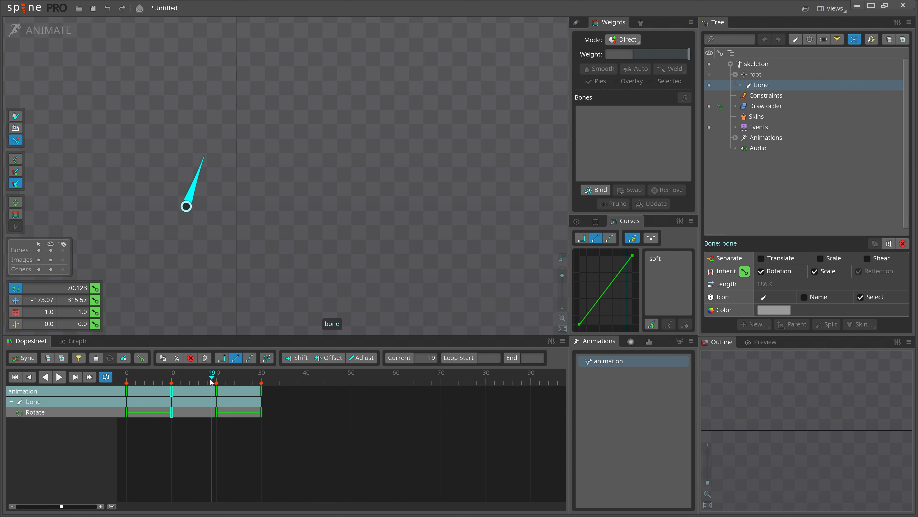
pyautogui.click(261, 381)
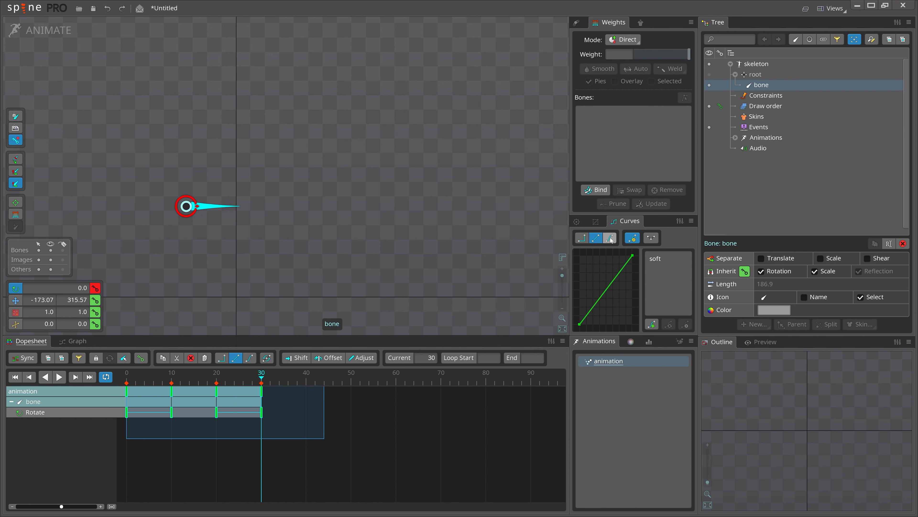
# Switch the selected Rotate keys to bezier easing, then select the frame 10 key
pyautogui.click(611, 238)
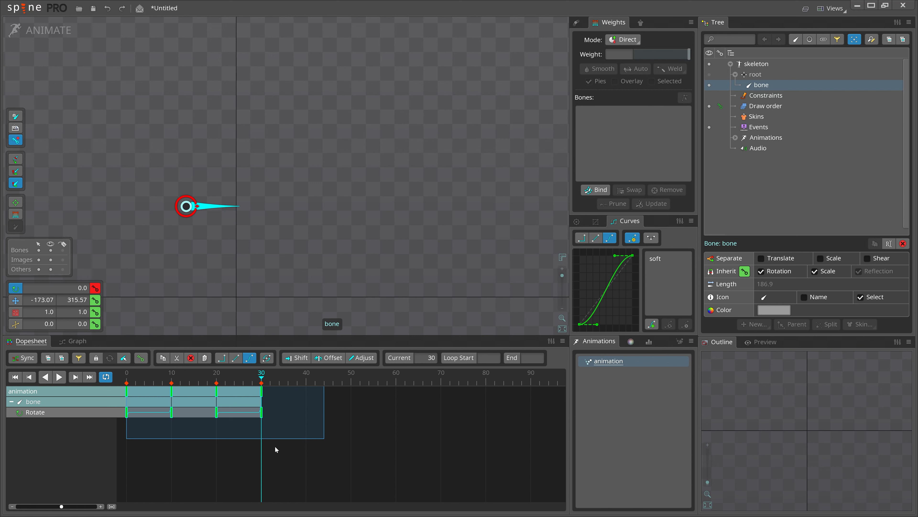
pyautogui.moveTo(568, 271)
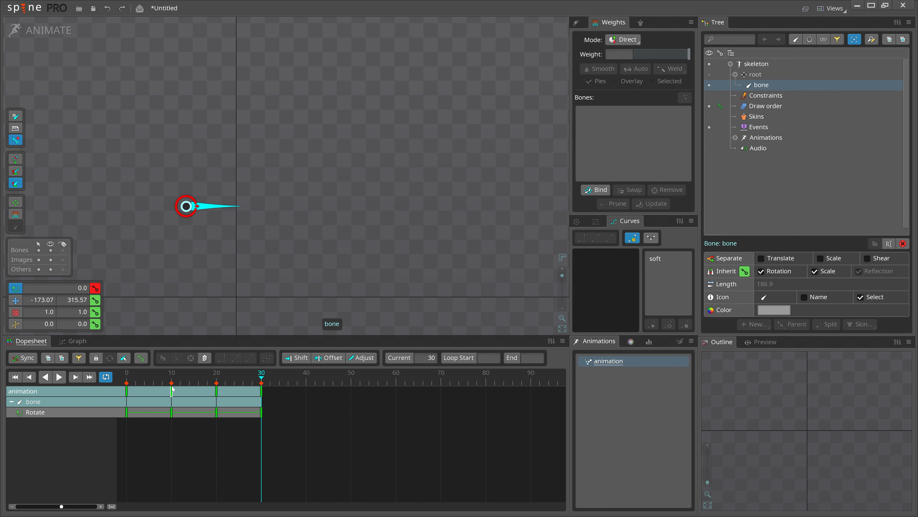
pyautogui.click(172, 383)
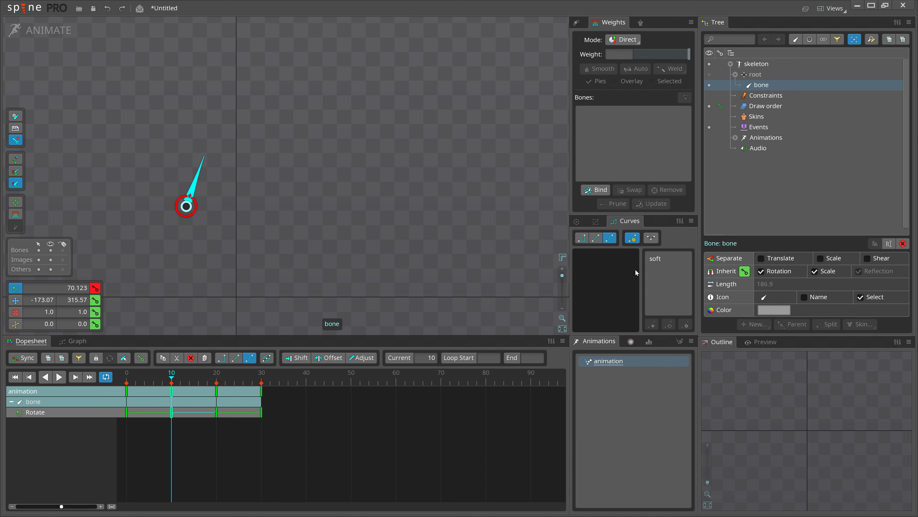
pyautogui.moveTo(579, 282)
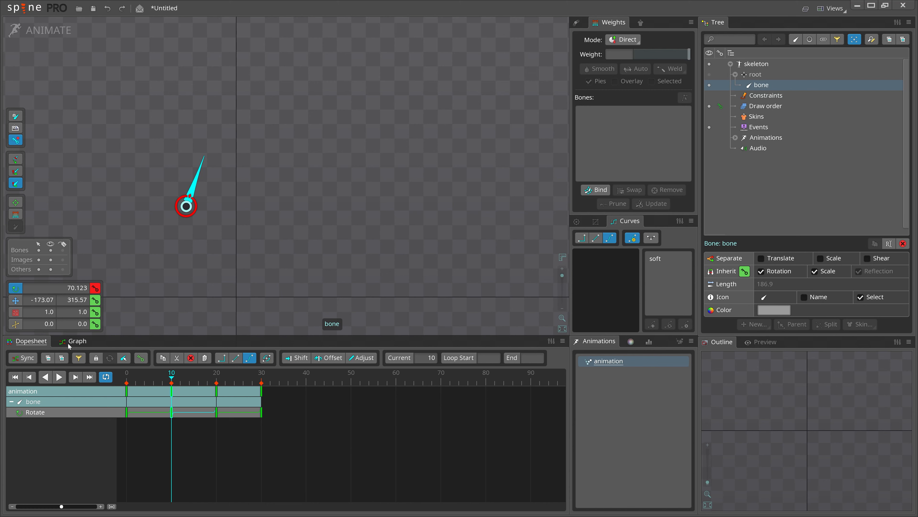
# Inspect the eased Rotate curve and its frame 20 key in the Graph view
pyautogui.click(77, 341)
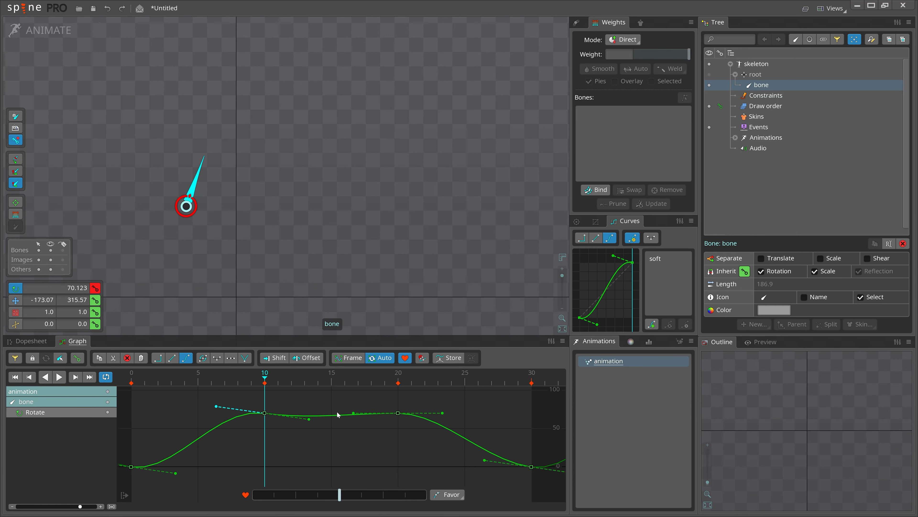
pyautogui.click(354, 413)
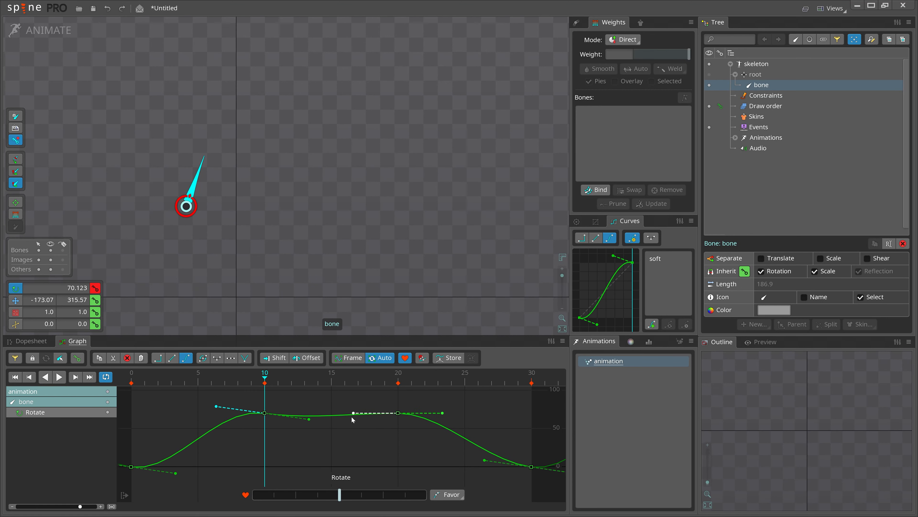
pyautogui.click(399, 412)
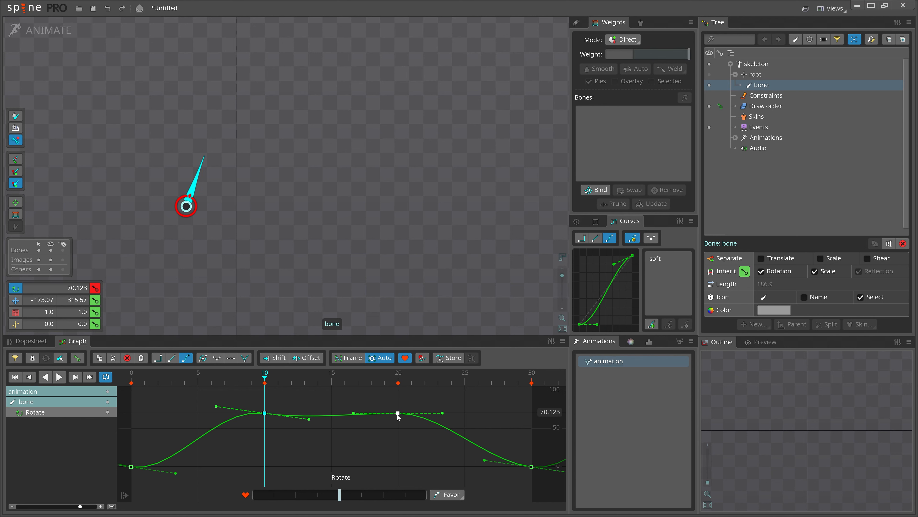
pyautogui.click(265, 412)
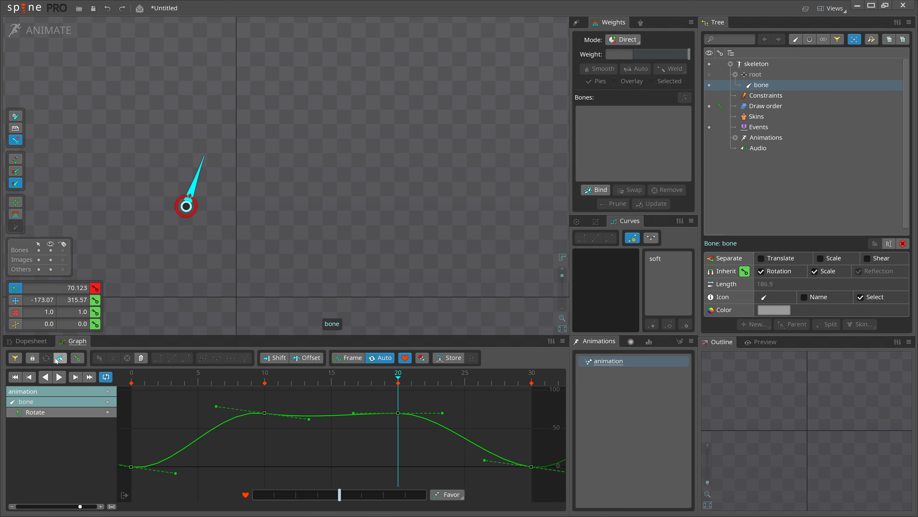
# Return to the Dopesheet and play back the 0°–70° swing
pyautogui.click(30, 341)
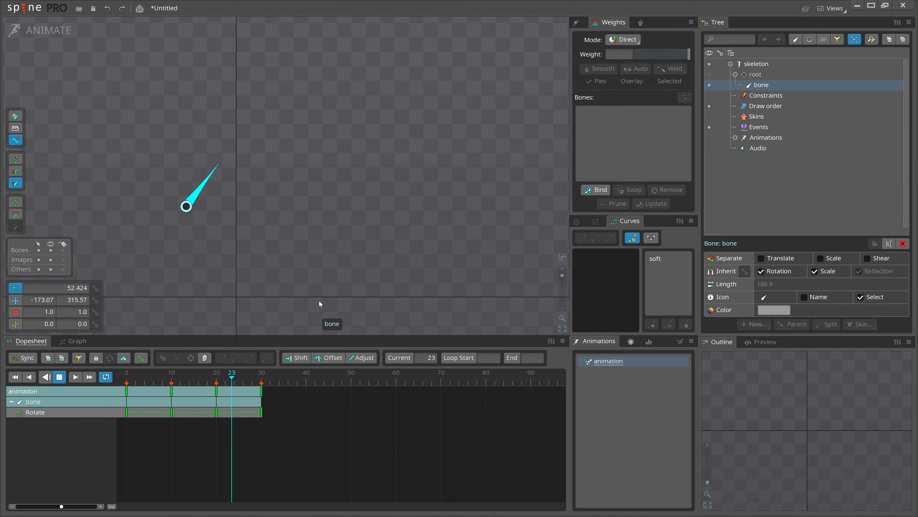
pyautogui.click(199, 381)
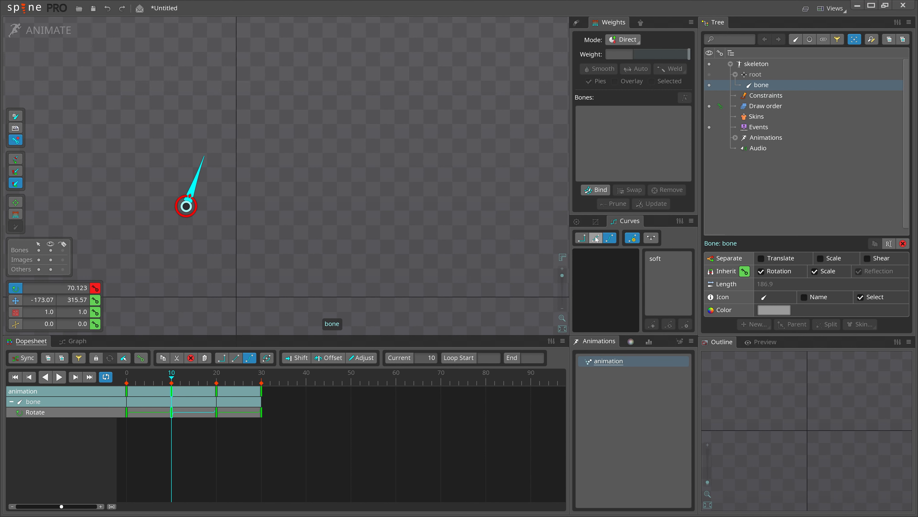
# Make the frame 10 rotation key interpolate linearly to frame 20
pyautogui.click(582, 237)
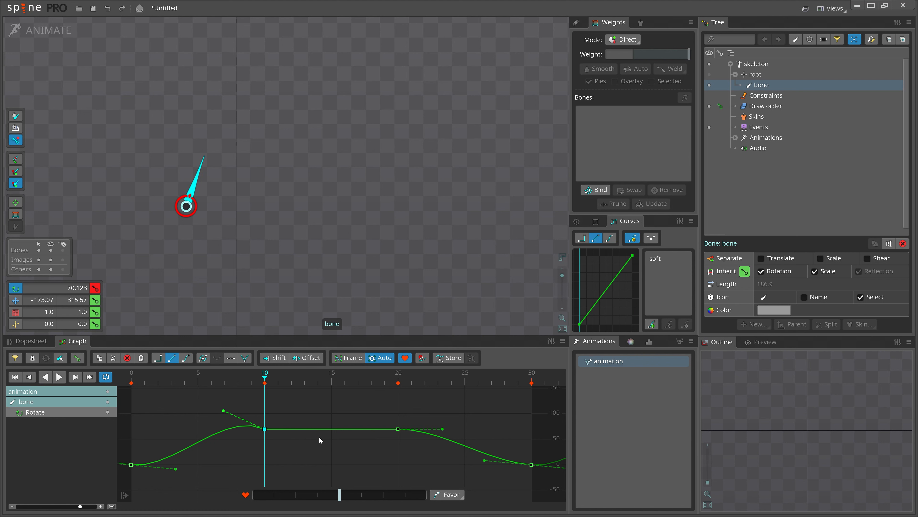
# Reshape the bezier handles at frames 10 and 20 into a smooth hold near 70°
pyautogui.click(186, 358)
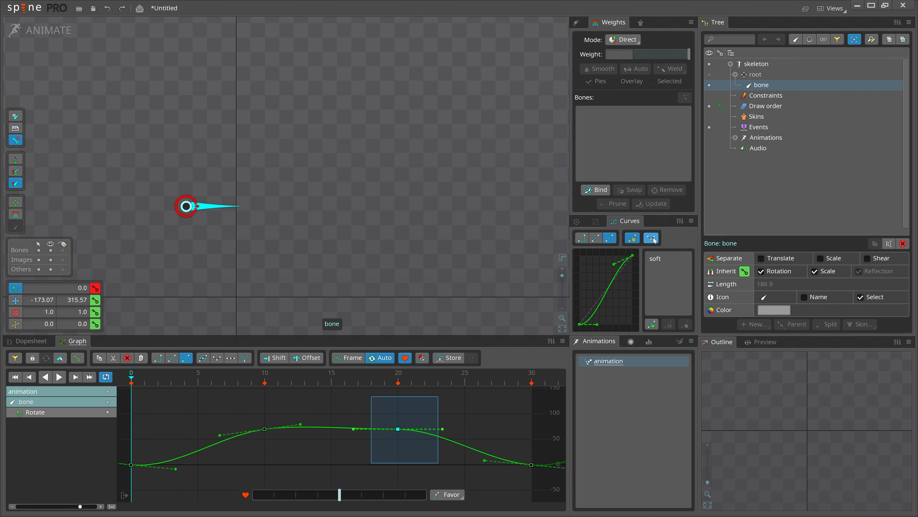
pyautogui.click(651, 238)
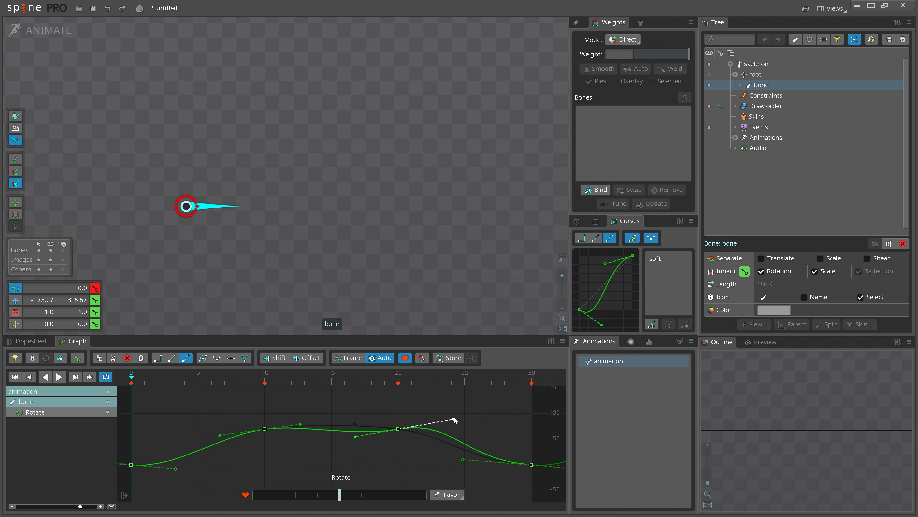
pyautogui.click(650, 238)
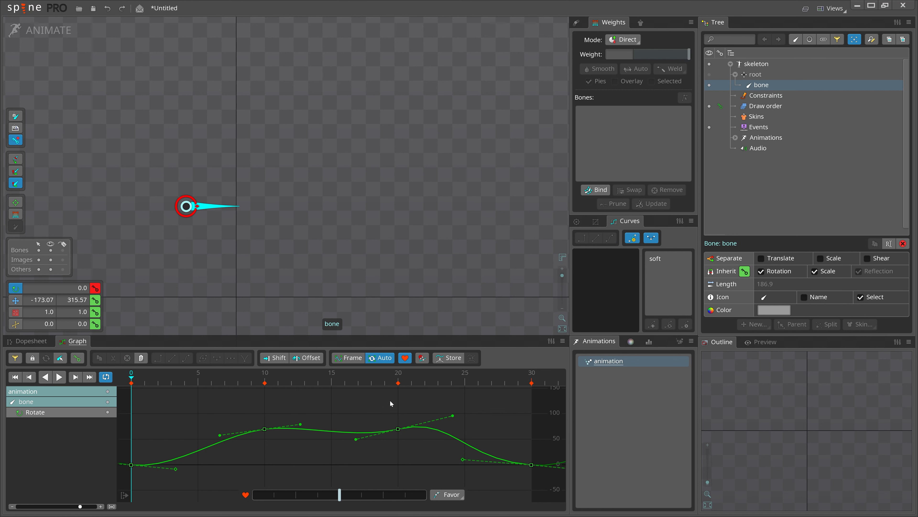
pyautogui.click(397, 373)
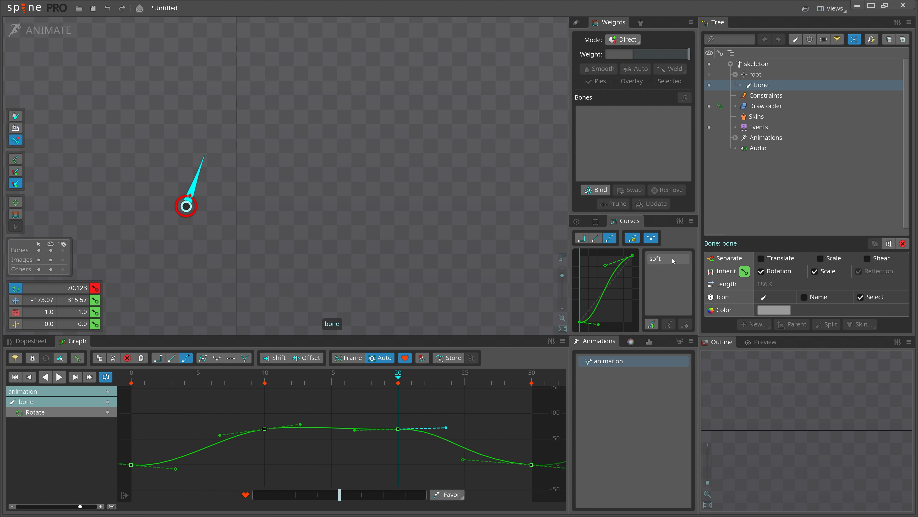
pyautogui.moveTo(619, 298)
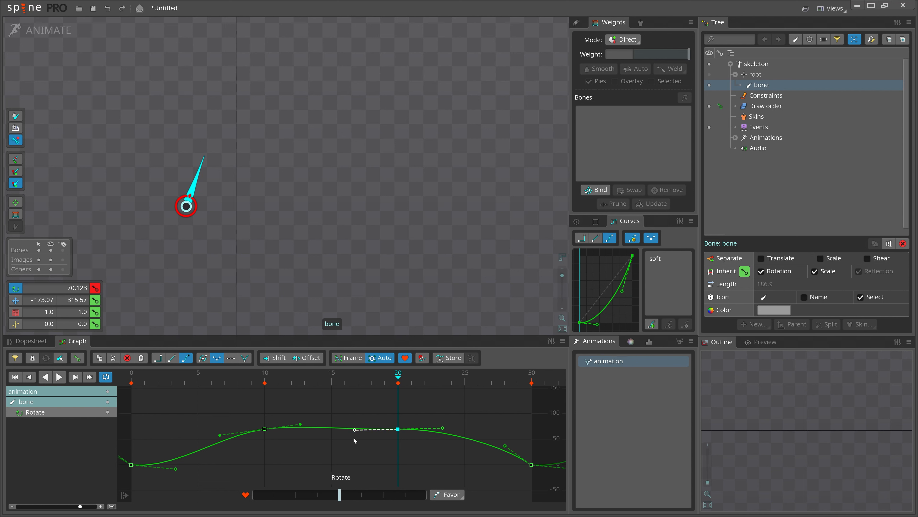
pyautogui.moveTo(355, 436)
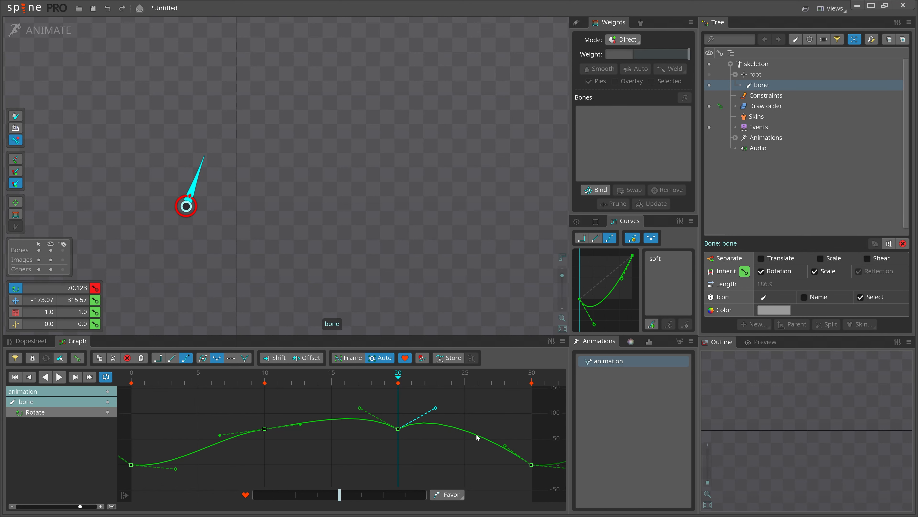
# Return to the Dopesheet after splitting the frame 20 key's tangent handles
pyautogui.click(30, 340)
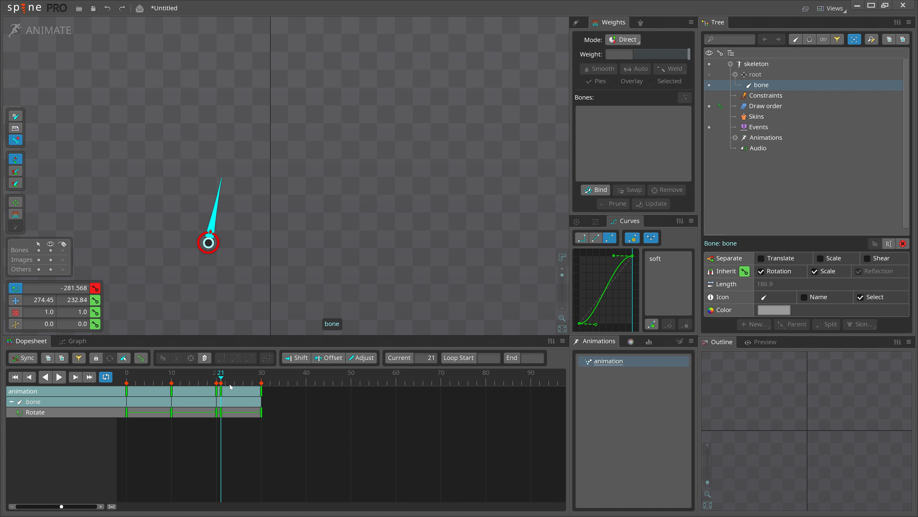
# Scrub through frames 18–21 to inspect the sharp dip around frame 21
pyautogui.click(207, 383)
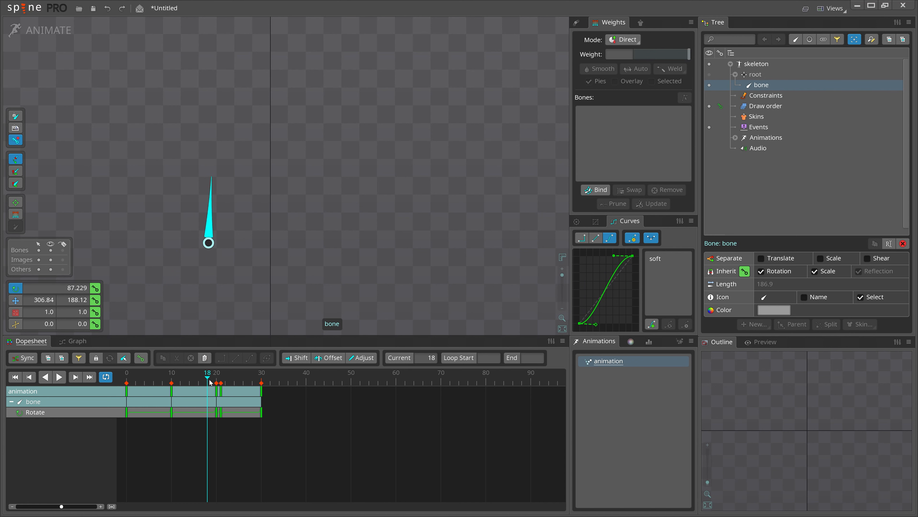
pyautogui.click(216, 383)
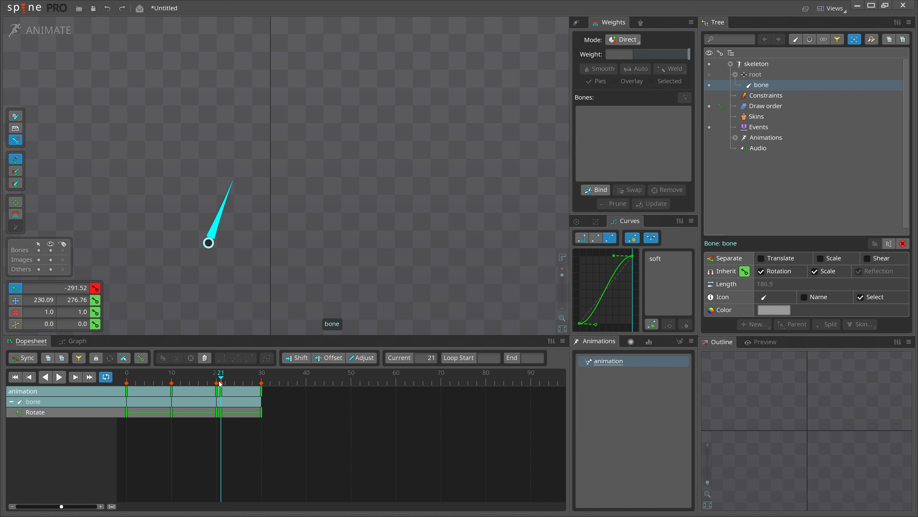
pyautogui.click(216, 382)
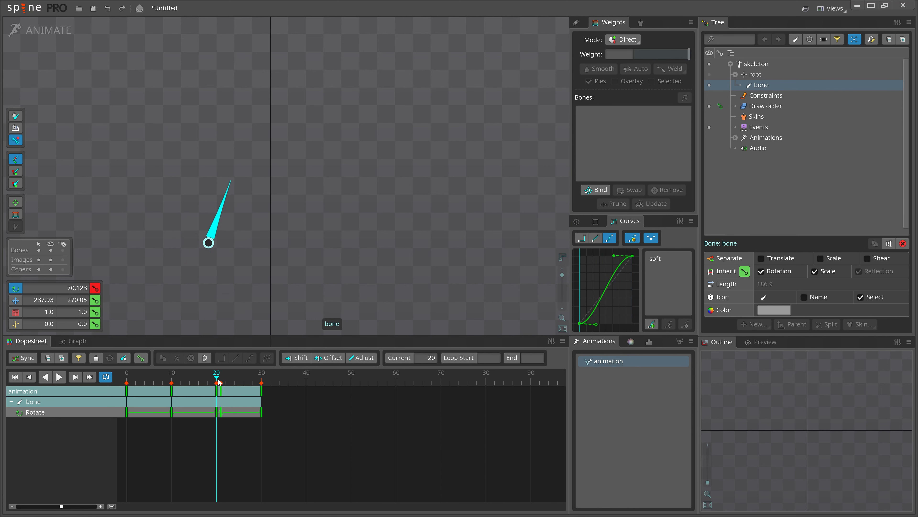
pyautogui.click(209, 243)
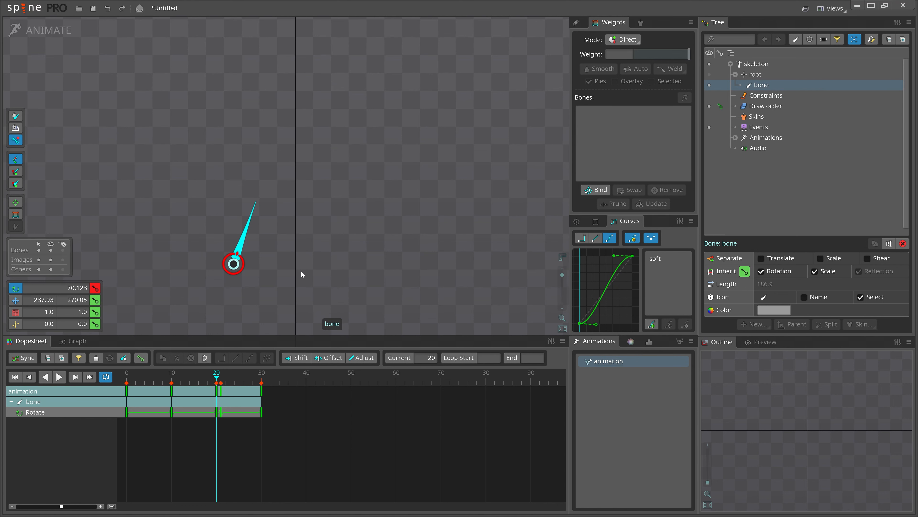
pyautogui.moveTo(342, 247)
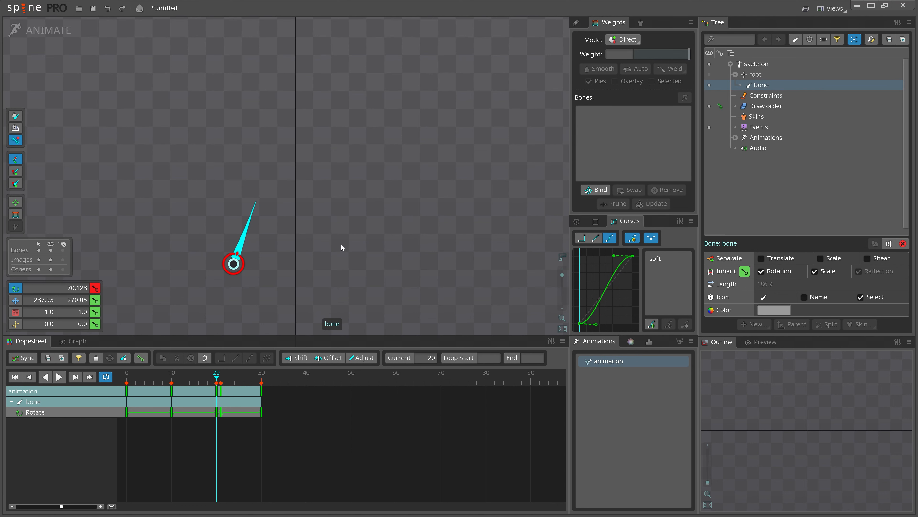
pyautogui.moveTo(316, 209)
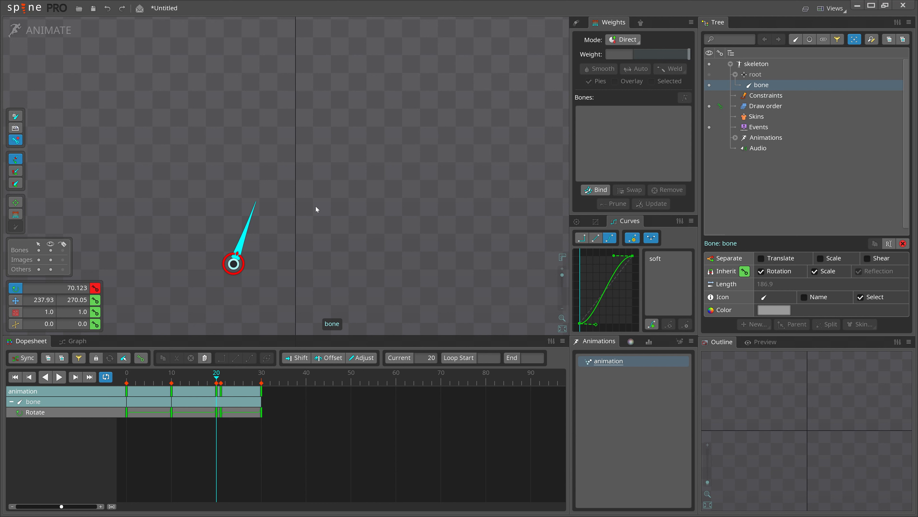
pyautogui.moveTo(358, 311)
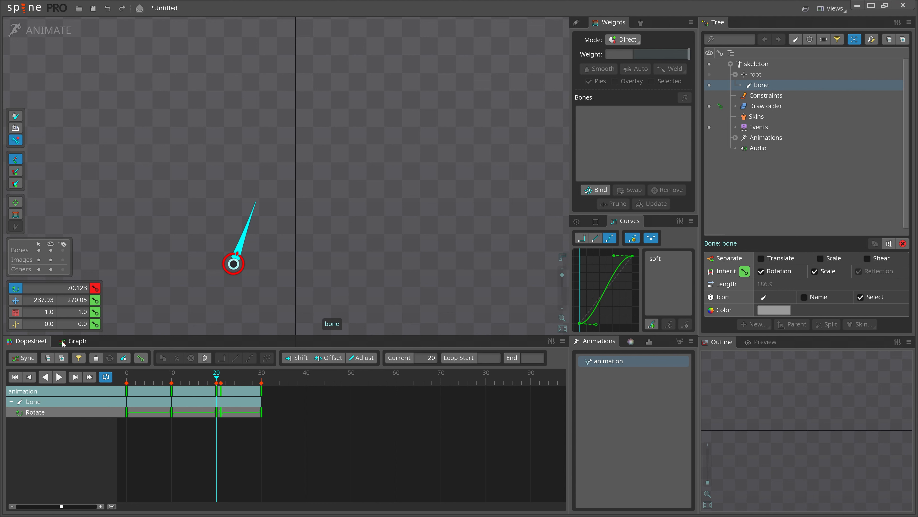
# Set the frame 21 rotate key to 68.48 in the Graph view, removing the -291.52 dip
pyautogui.click(77, 340)
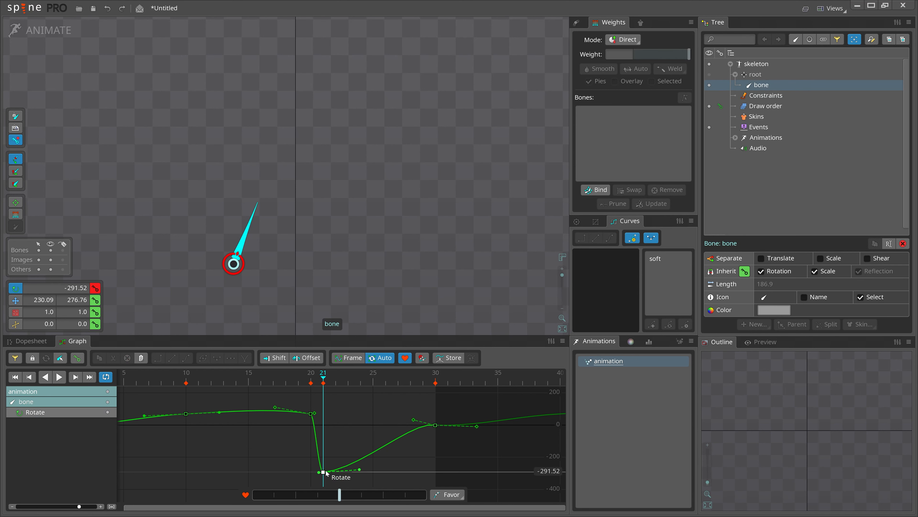
pyautogui.click(41, 287)
pyautogui.write('+360')
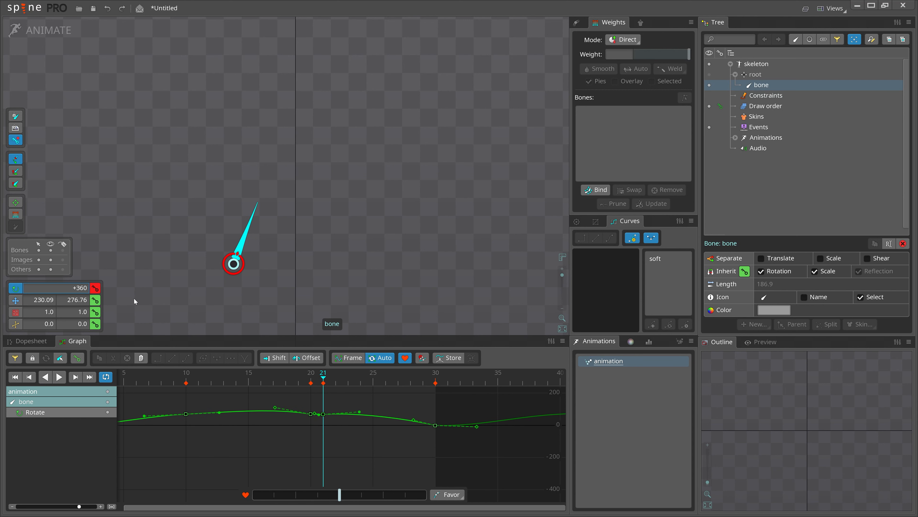
pyautogui.write('68.48')
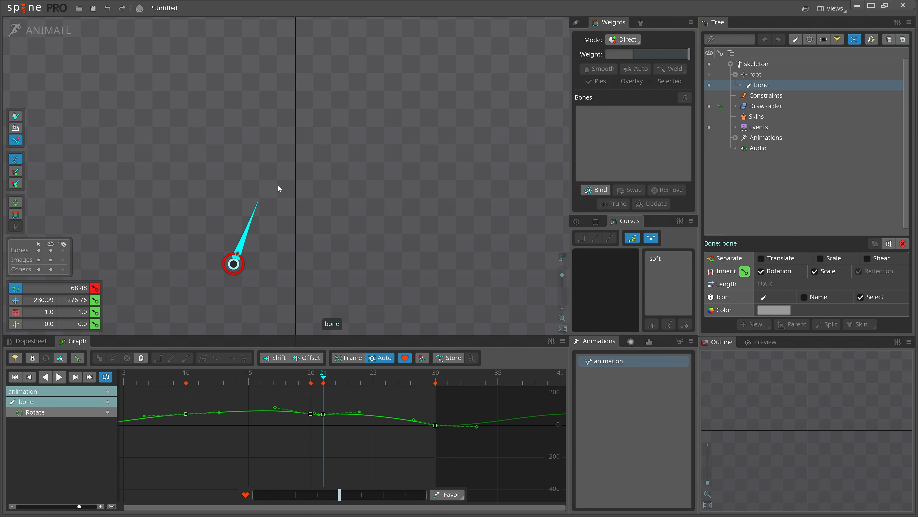
pyautogui.click(27, 340)
pyautogui.write('7')
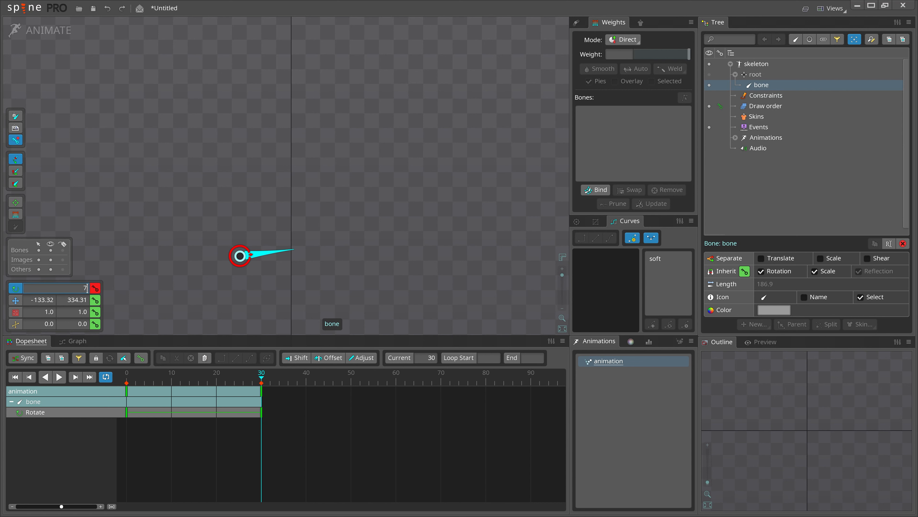
# Key 720° at frame 30 and copy the 0° frame 0 key to frame 31
pyautogui.click(203, 382)
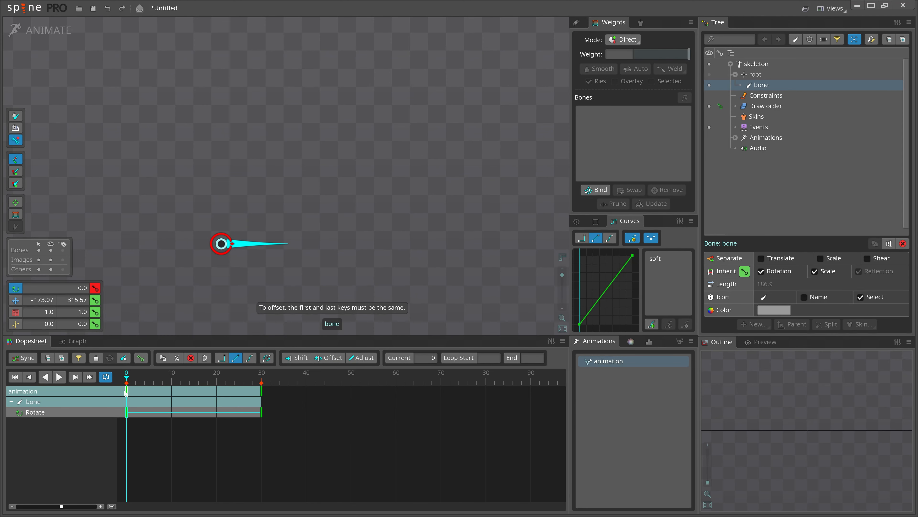
pyautogui.click(261, 383)
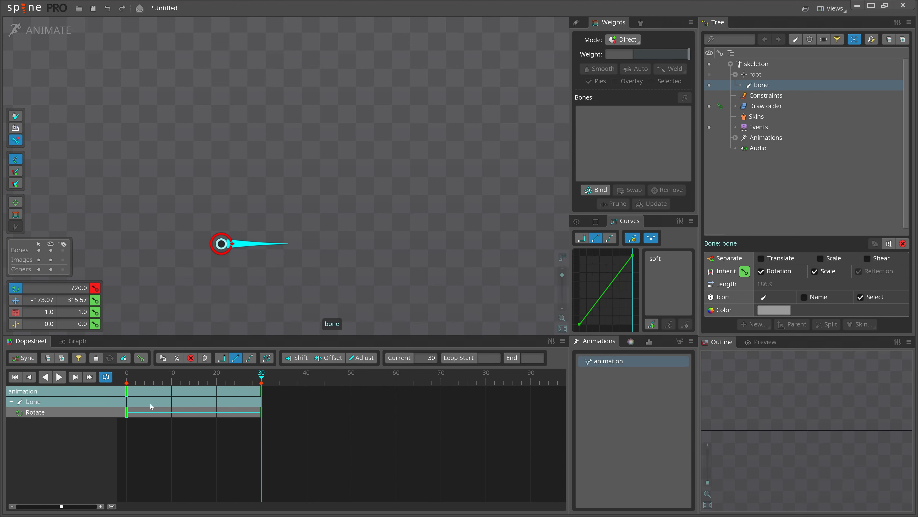
pyautogui.click(140, 358)
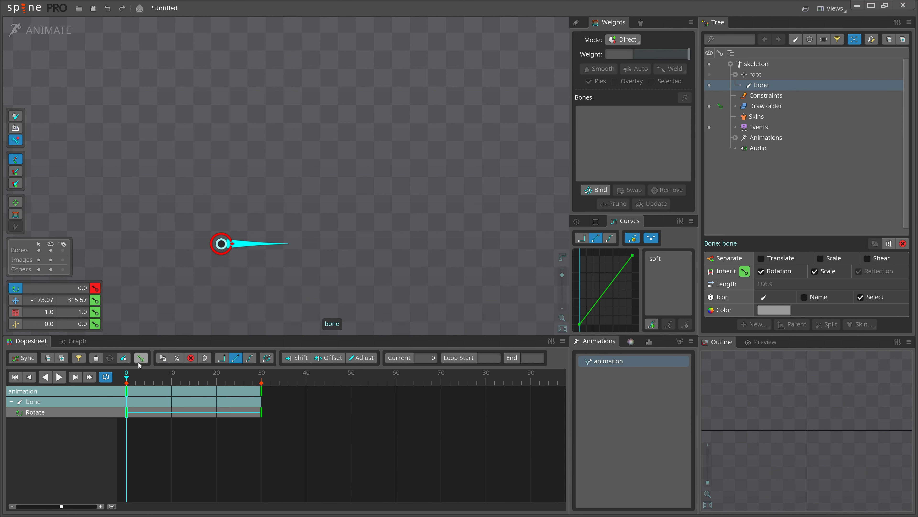
pyautogui.click(141, 357)
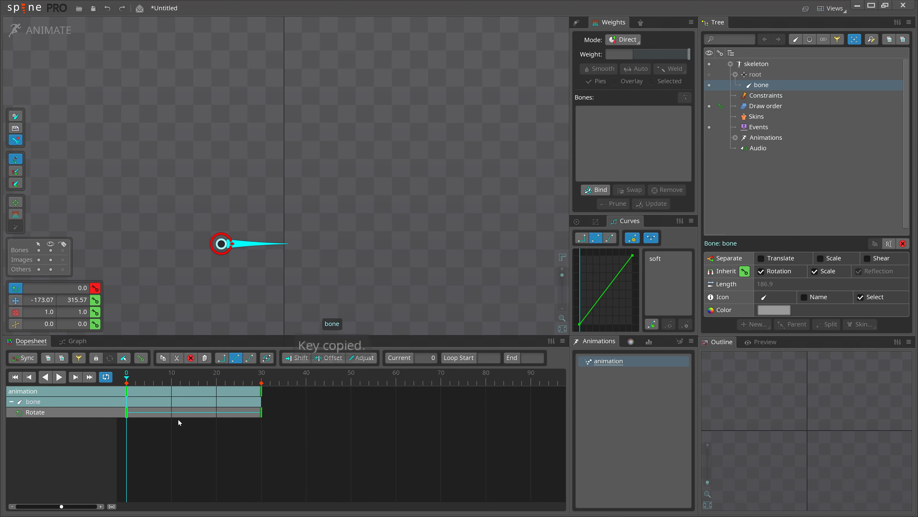
pyautogui.click(261, 384)
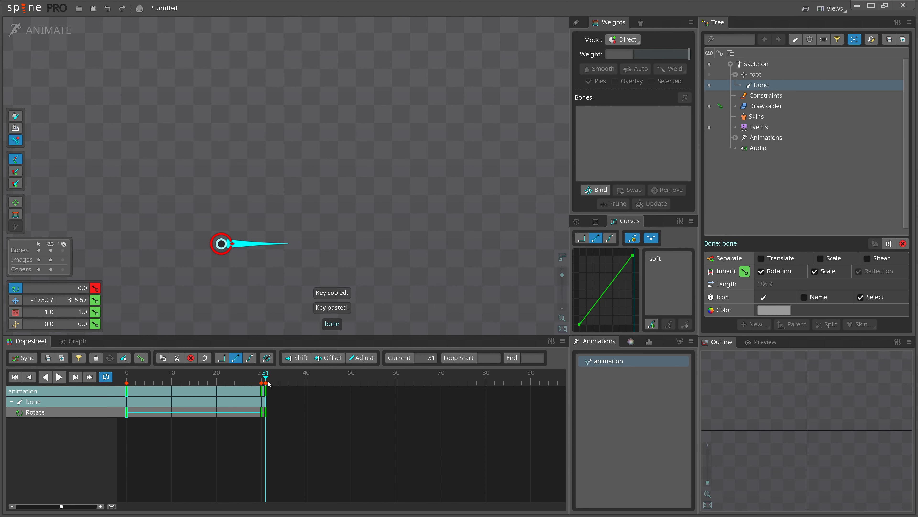
# Preview the linear spin and view the rotation ramp in the Graph view
pyautogui.click(57, 376)
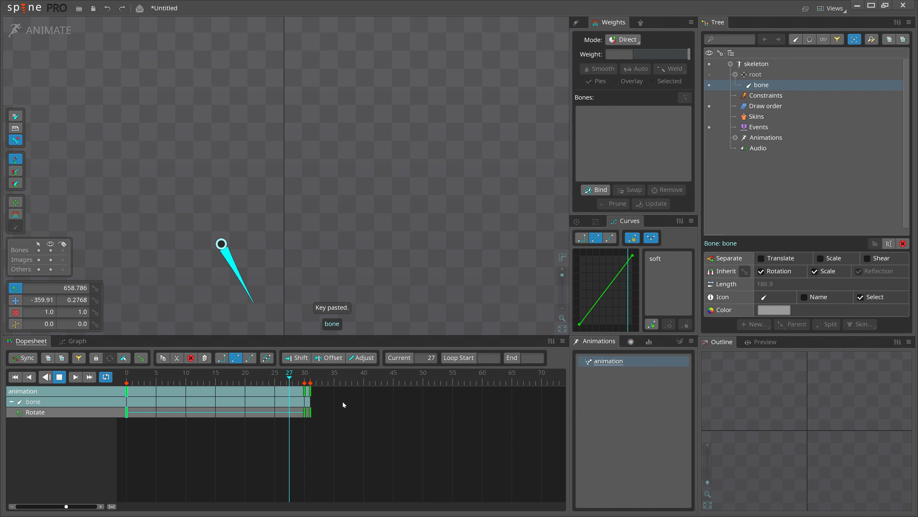
pyautogui.click(304, 383)
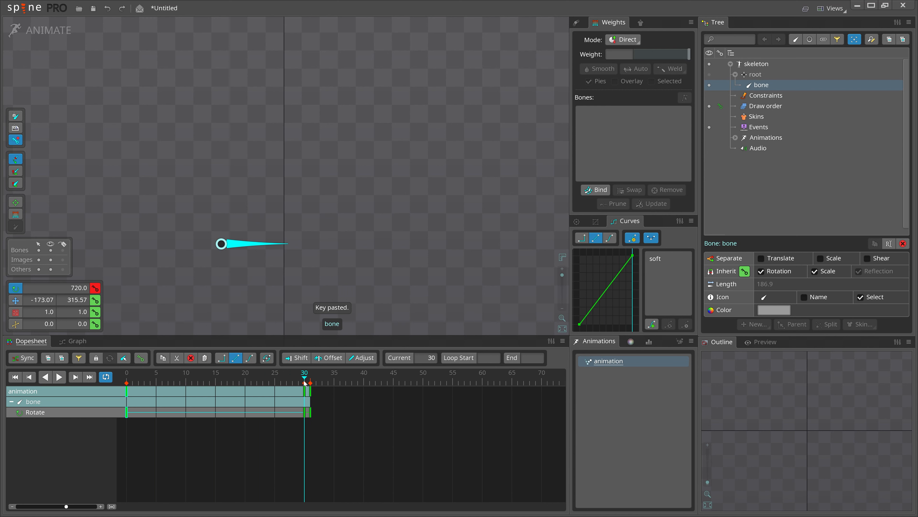
pyautogui.click(76, 340)
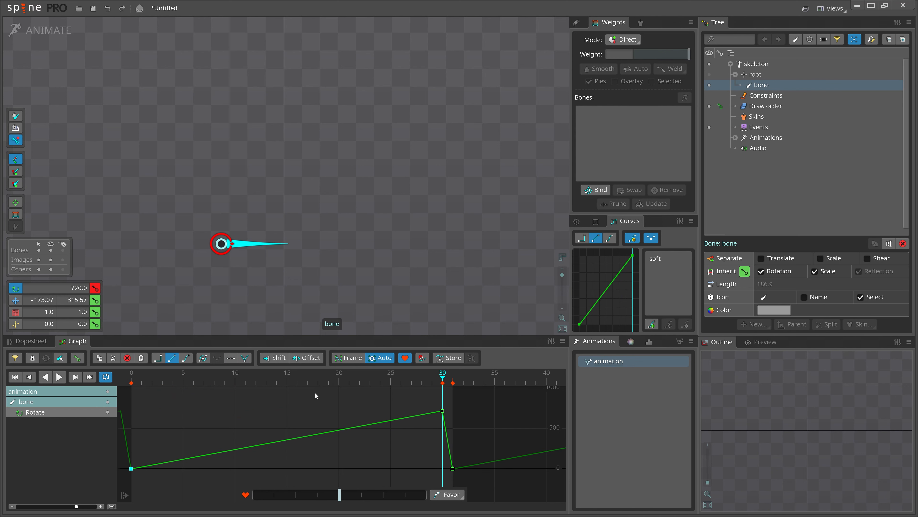
# Make the frame 30 rotation key stepped so it holds 720° until frame 31
pyautogui.click(29, 340)
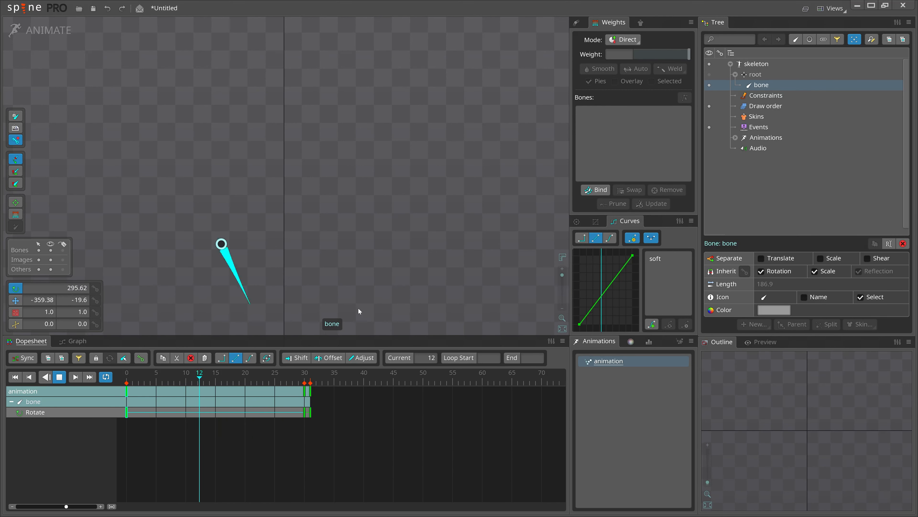
pyautogui.click(186, 381)
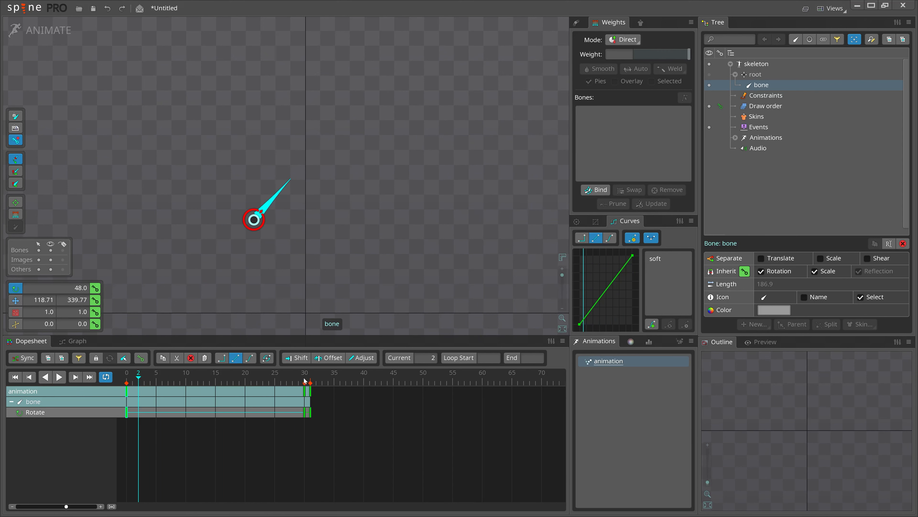
pyautogui.click(305, 382)
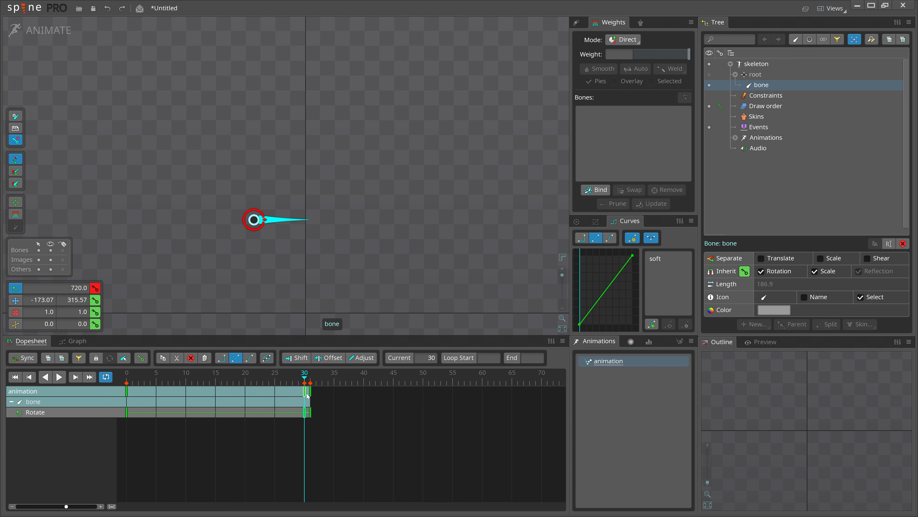
pyautogui.click(582, 237)
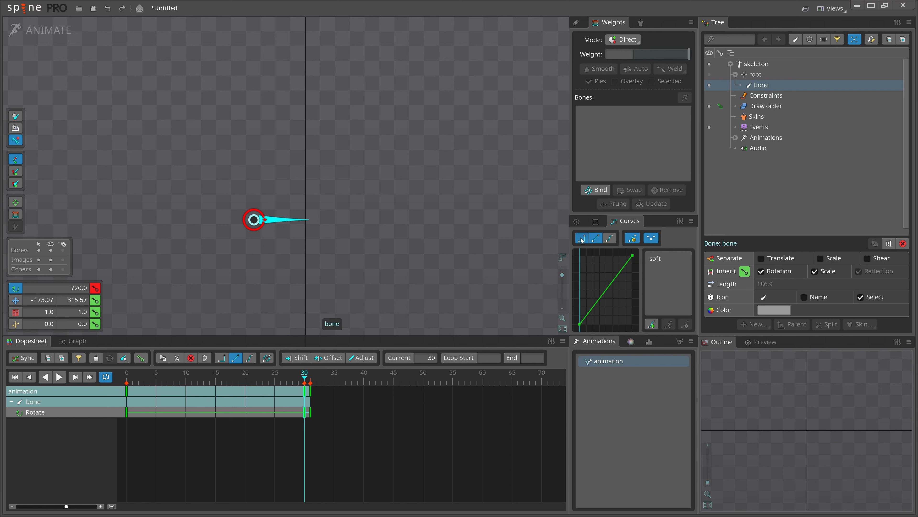
pyautogui.click(582, 237)
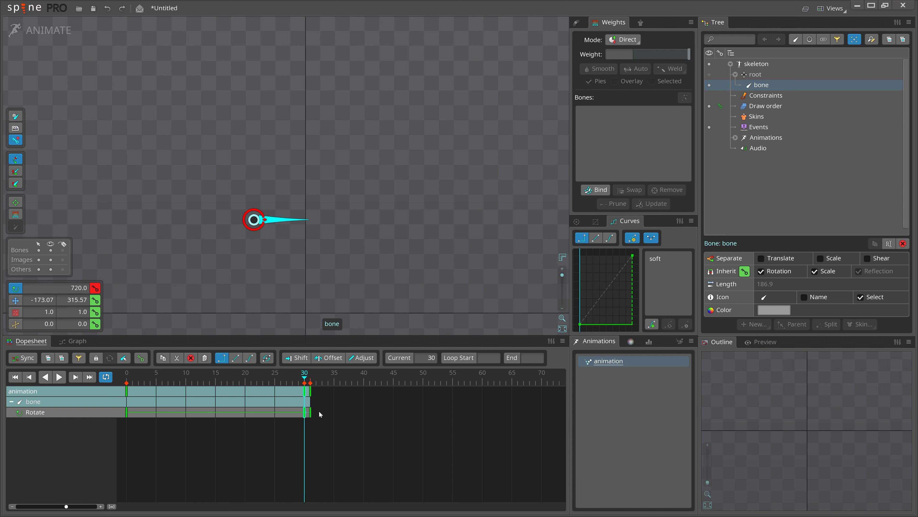
# Check the stepped curve in the Graph view and play it back in the Dopesheet
pyautogui.click(77, 340)
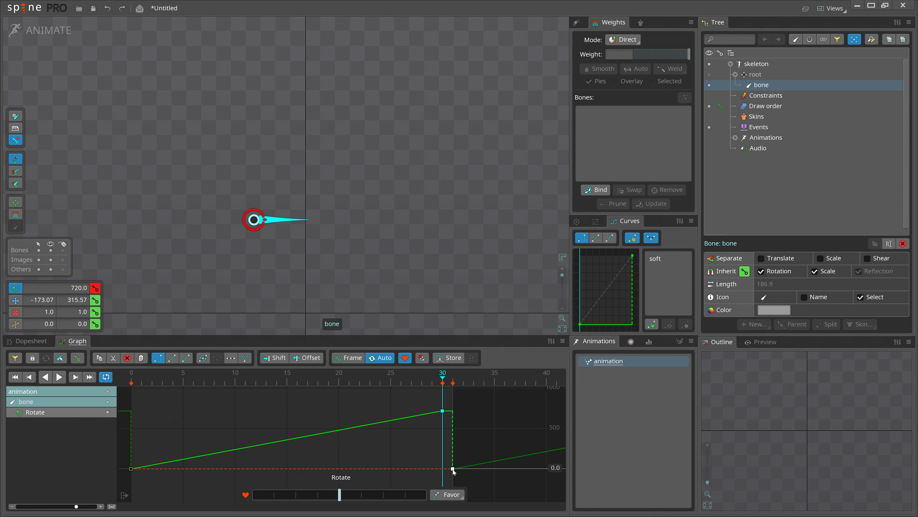
pyautogui.click(32, 341)
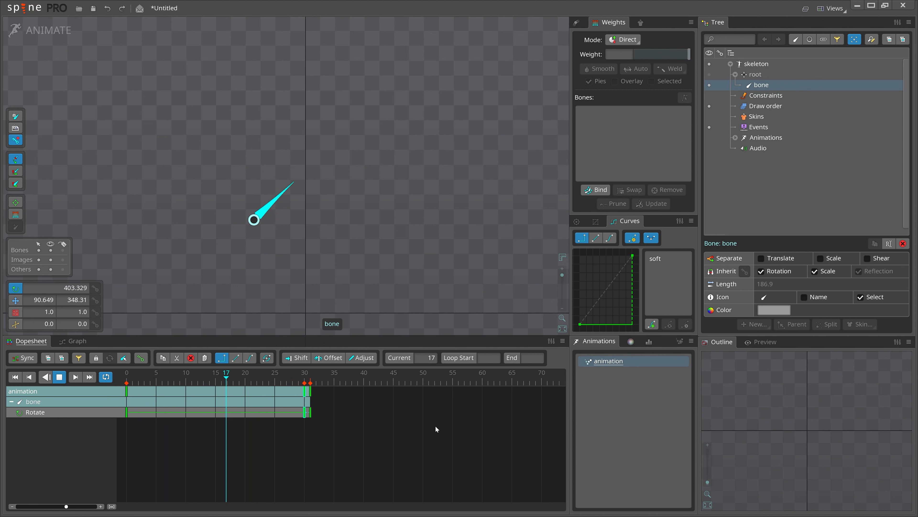
pyautogui.click(214, 383)
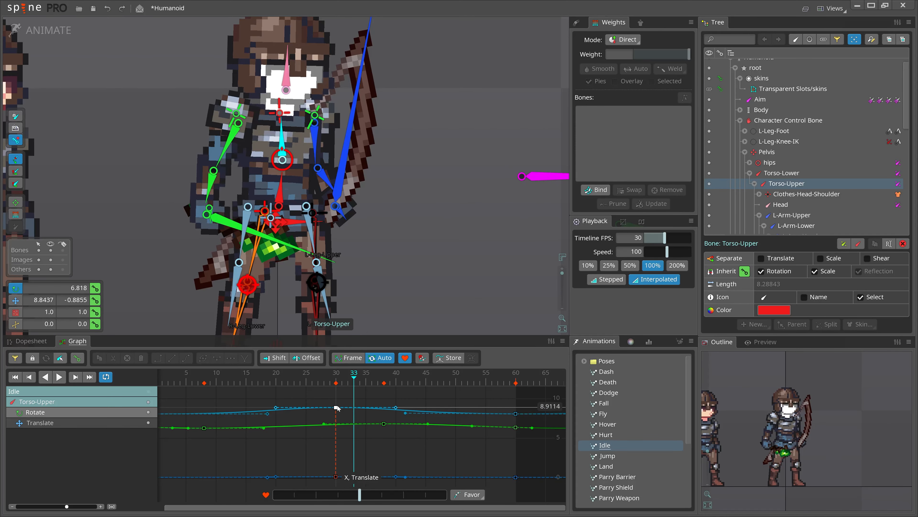
# Show only the Idle animation's Torso-Upper Rotate curve in the graph
pyautogui.click(58, 376)
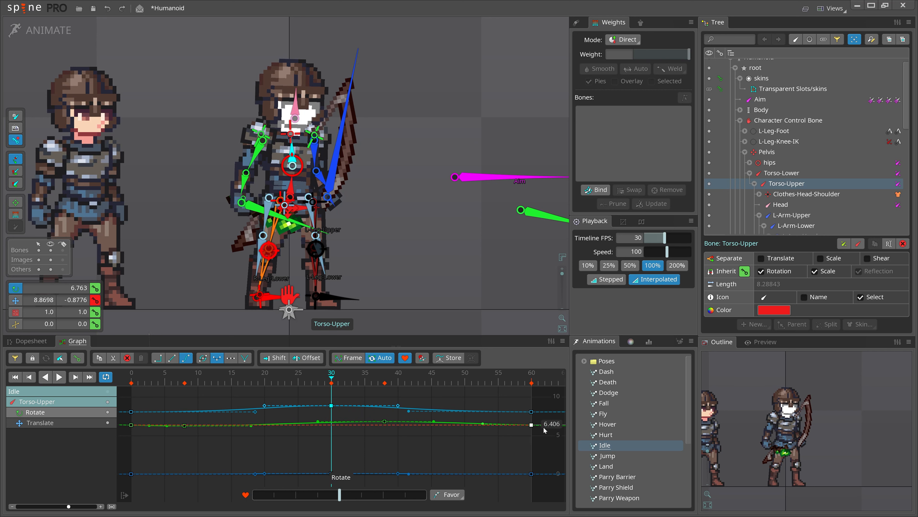
pyautogui.click(185, 373)
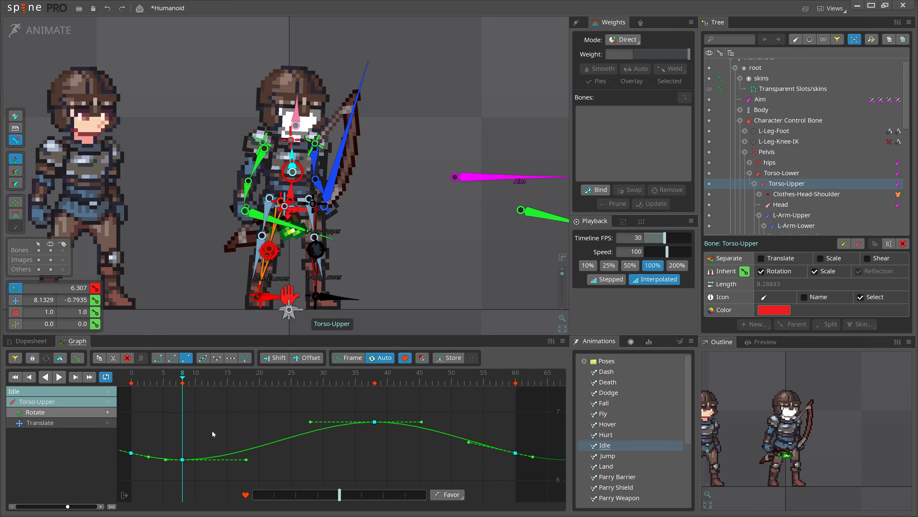
# Store the Idle Torso-Upper rotate curve's current eased shape as a reference via Store
pyautogui.click(451, 358)
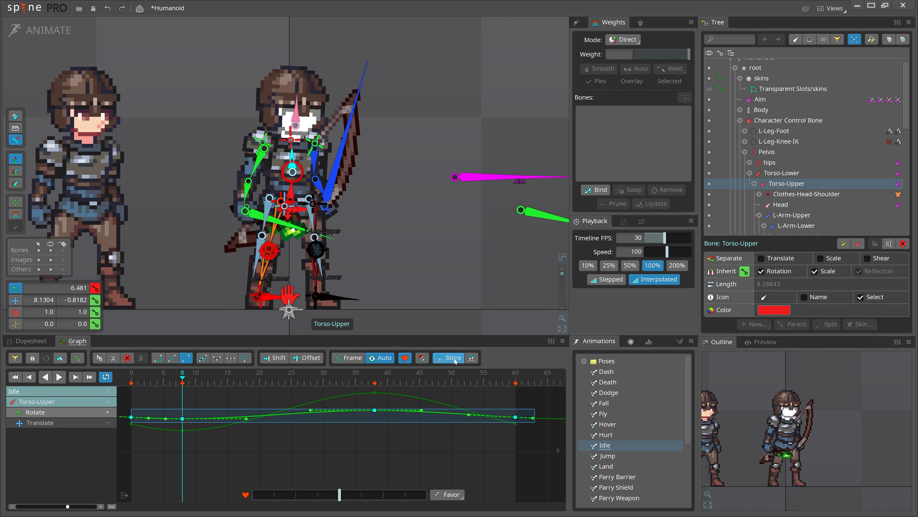
pyautogui.moveTo(450, 358)
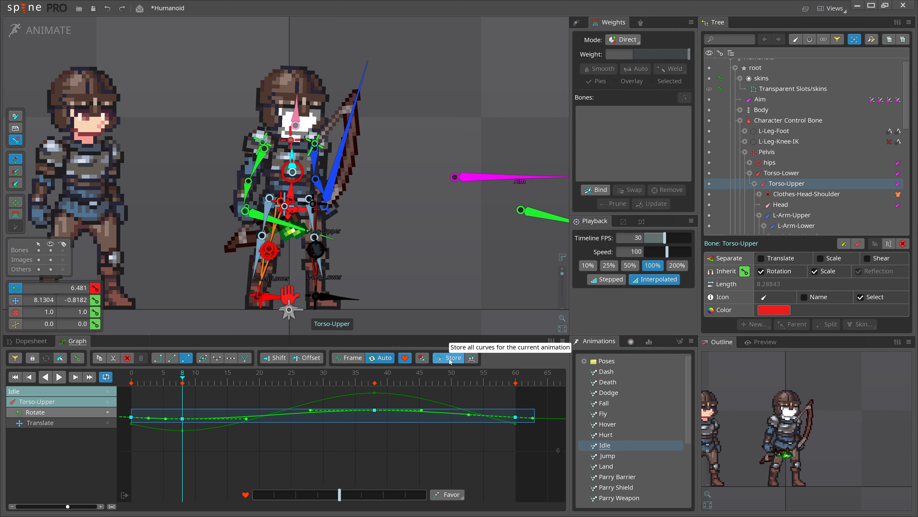
pyautogui.click(448, 357)
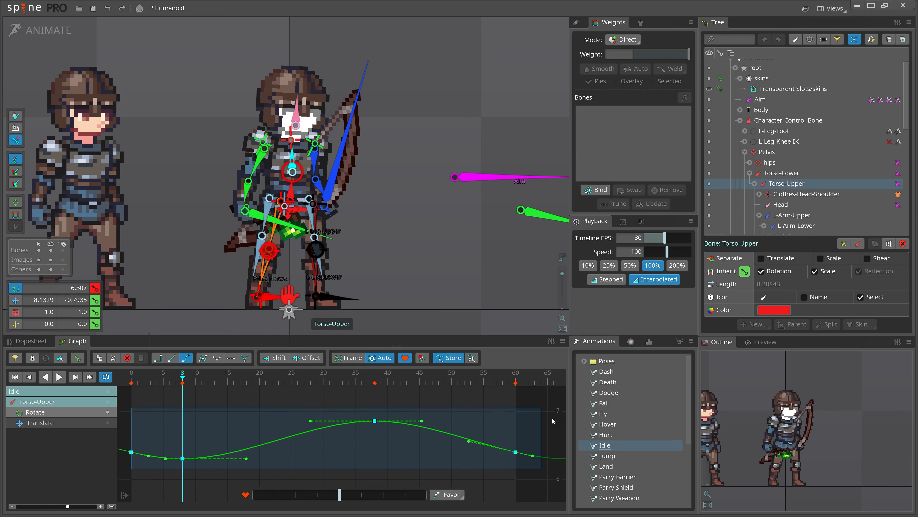
pyautogui.moveTo(306, 407)
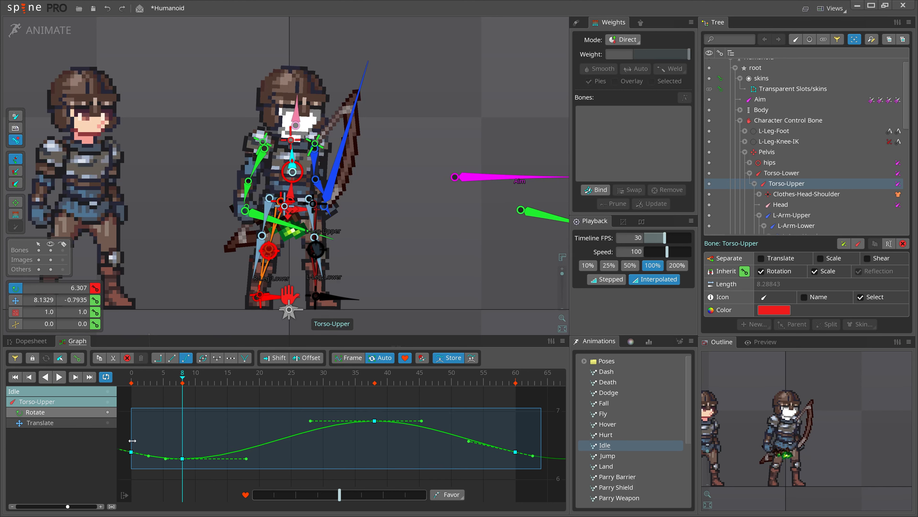
pyautogui.moveTo(472, 454)
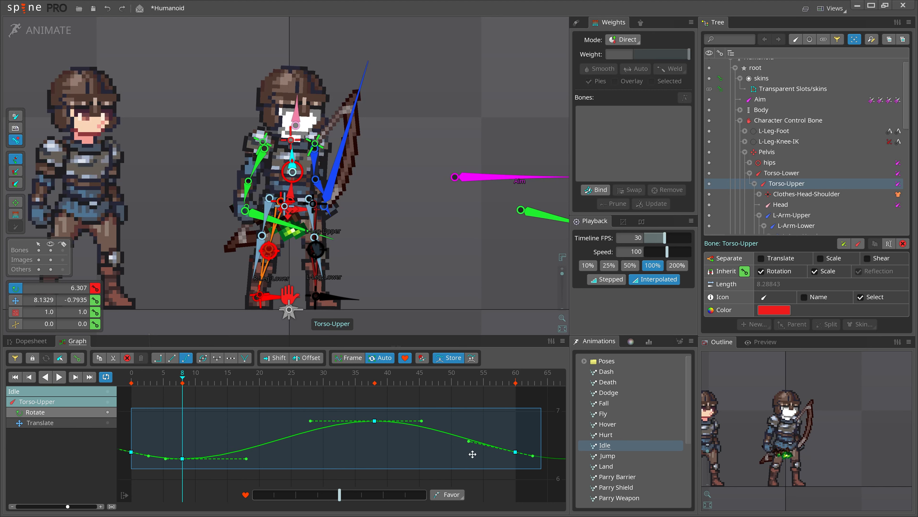
pyautogui.moveTo(526, 448)
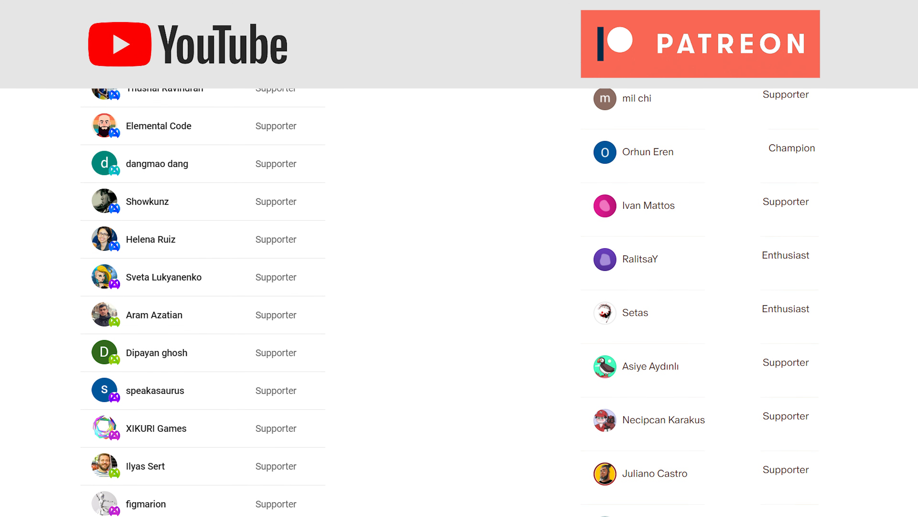
pyautogui.scroll(-3)
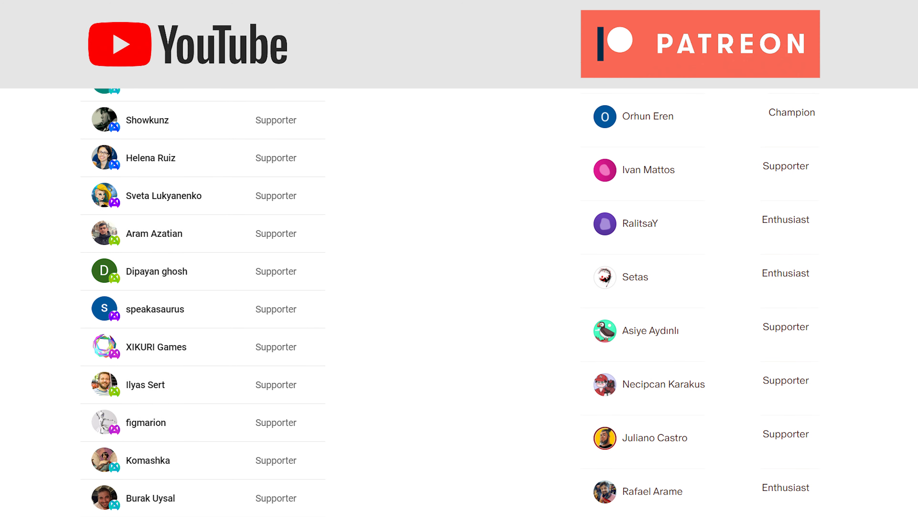
pyautogui.scroll(-3)
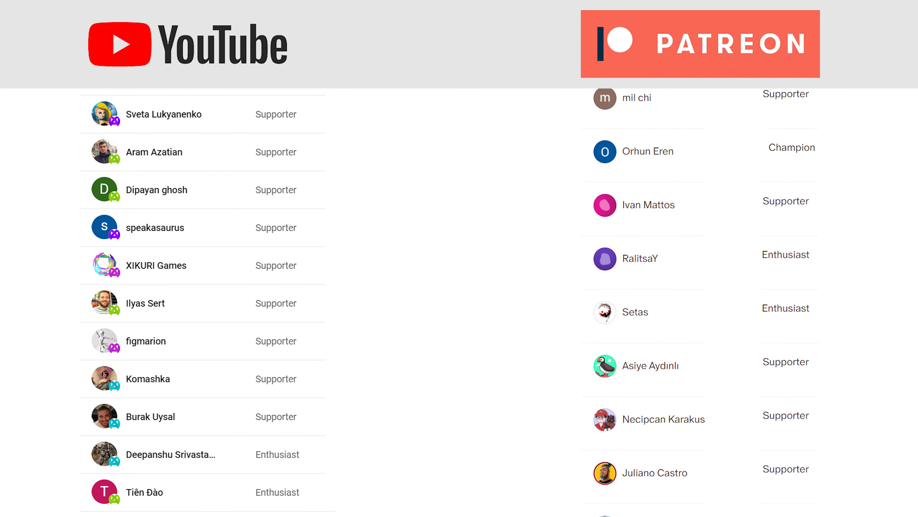
pyautogui.scroll(-3)
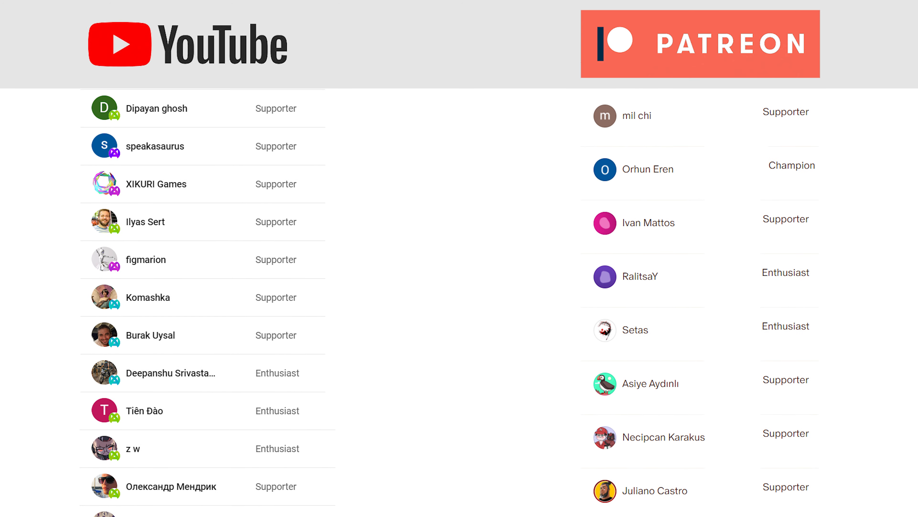
pyautogui.scroll(-3)
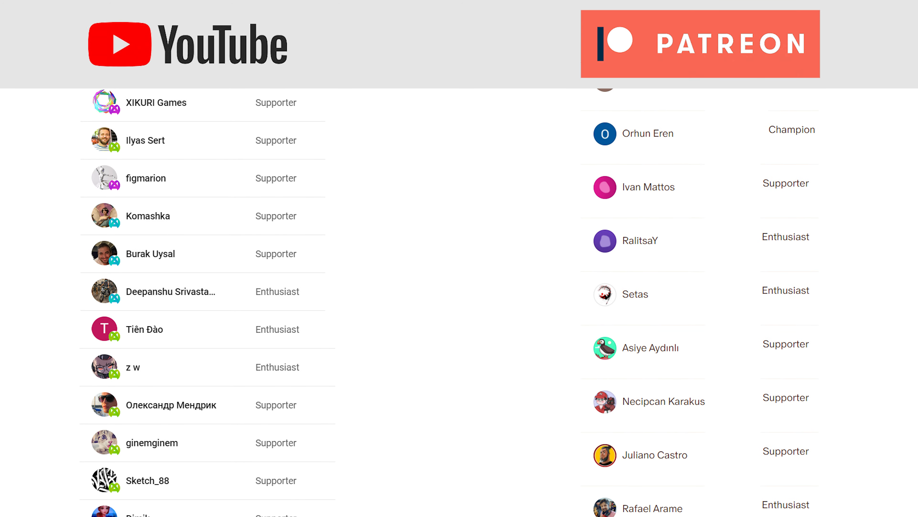